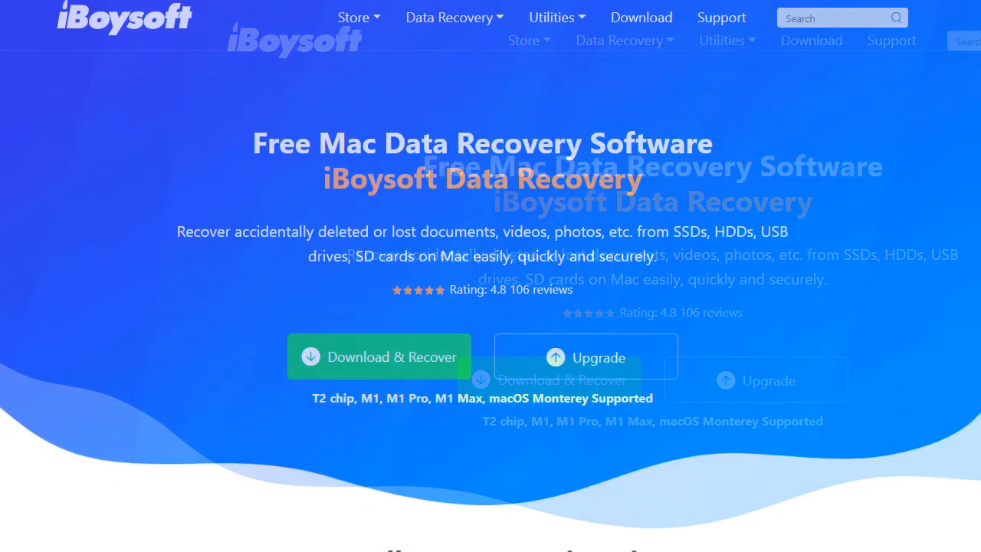
# - Launch Terminal from the Utilities menu in macOS Recovery
pyautogui.scroll(-3)
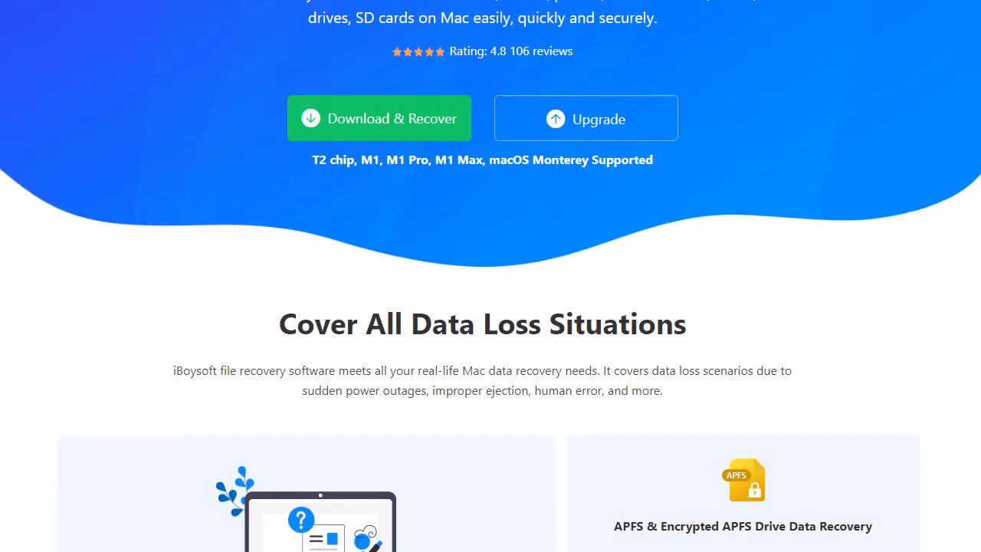
pyautogui.scroll(-3)
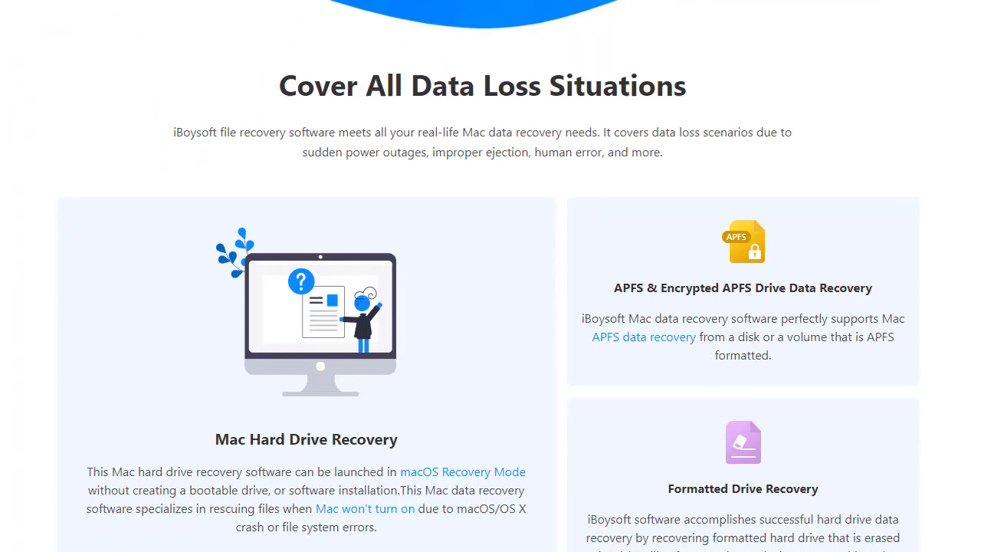
pyautogui.scroll(-3)
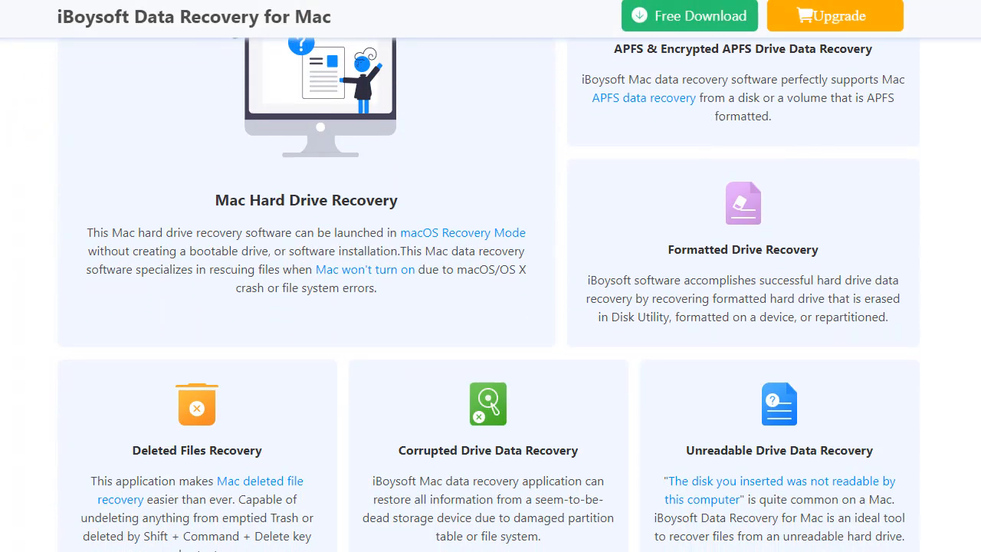
pyautogui.scroll(-3)
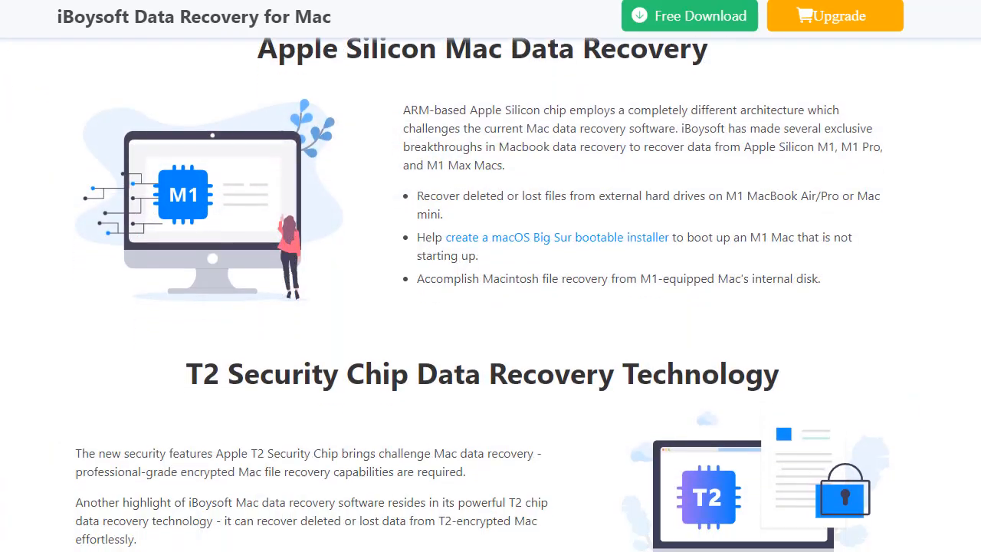
pyautogui.scroll(3)
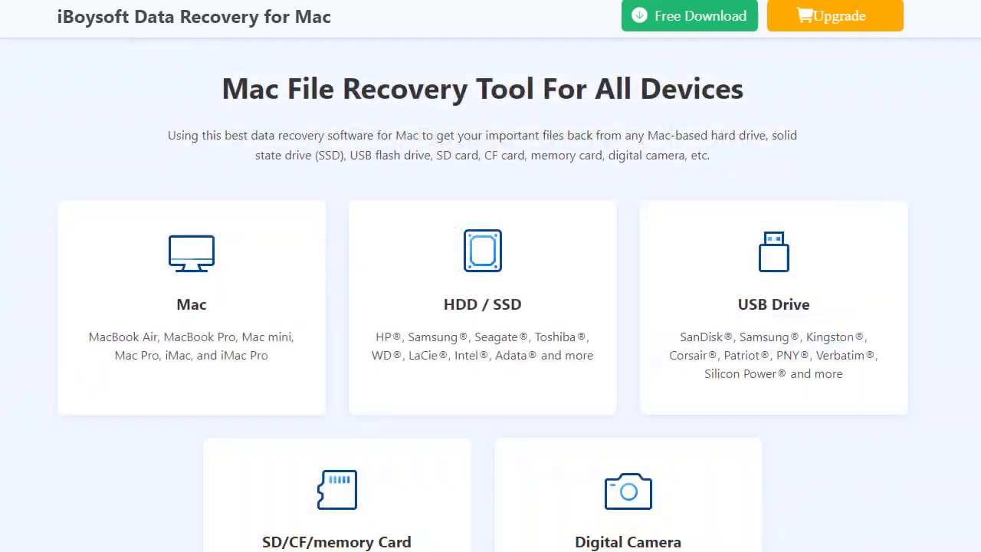
pyautogui.scroll(-3)
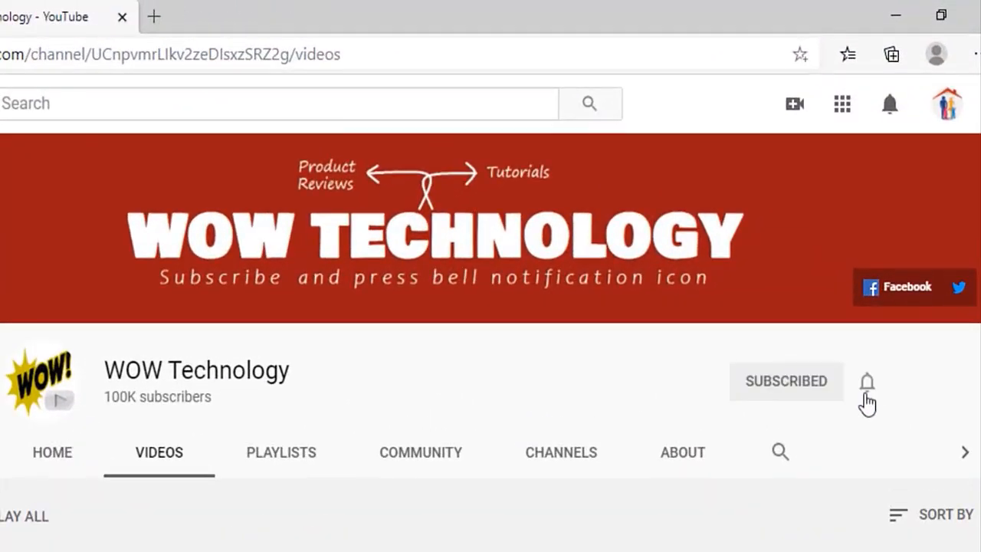
pyautogui.click(867, 382)
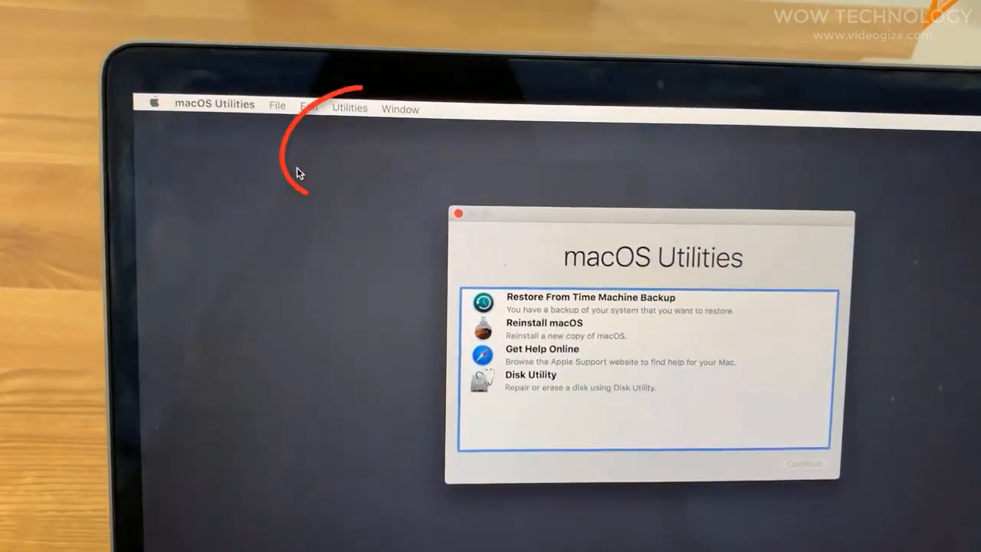
pyautogui.click(350, 107)
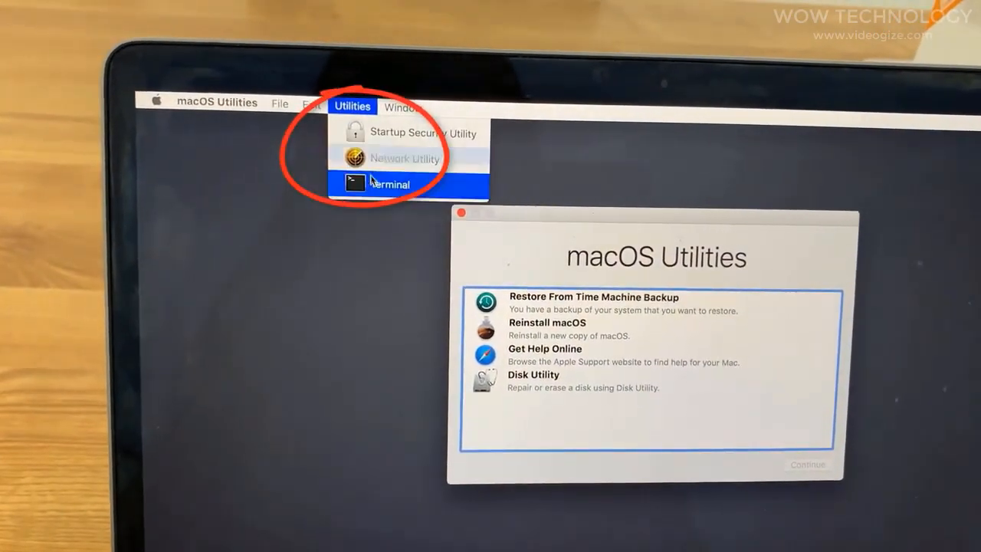
pyautogui.click(390, 184)
pyautogui.write('s')
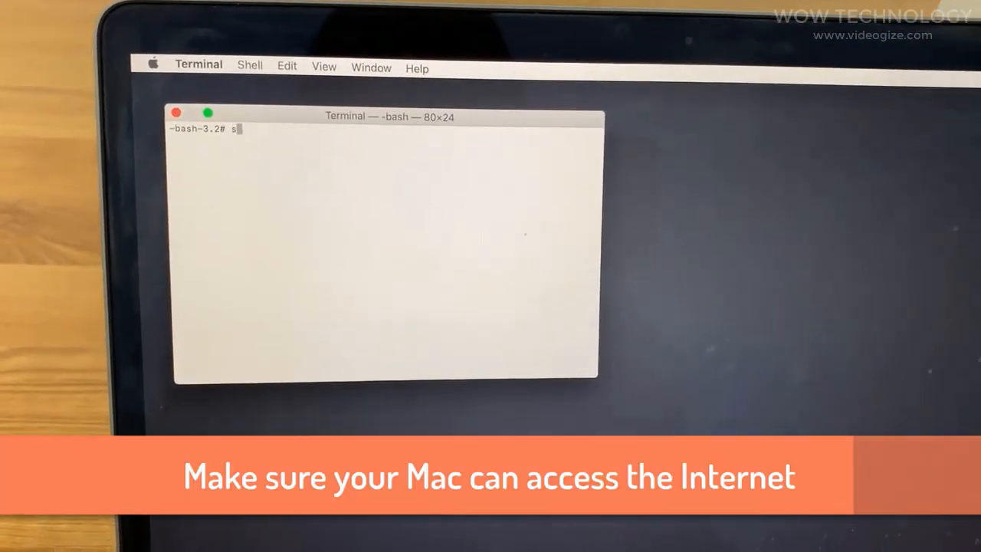
pyautogui.write('h <(curl http://boot.')
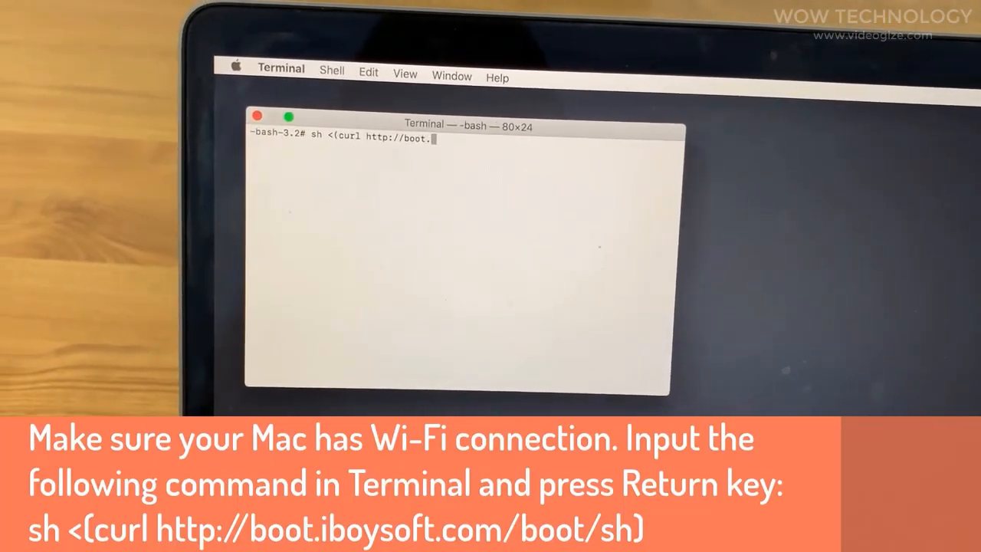
pyautogui.write('iboysoft.com')
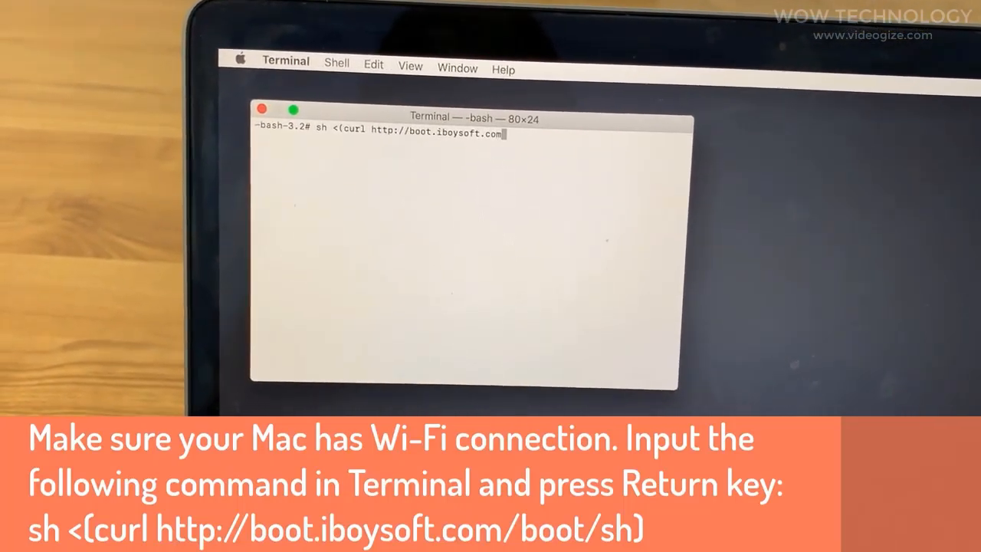
pyautogui.write('/boot.s')
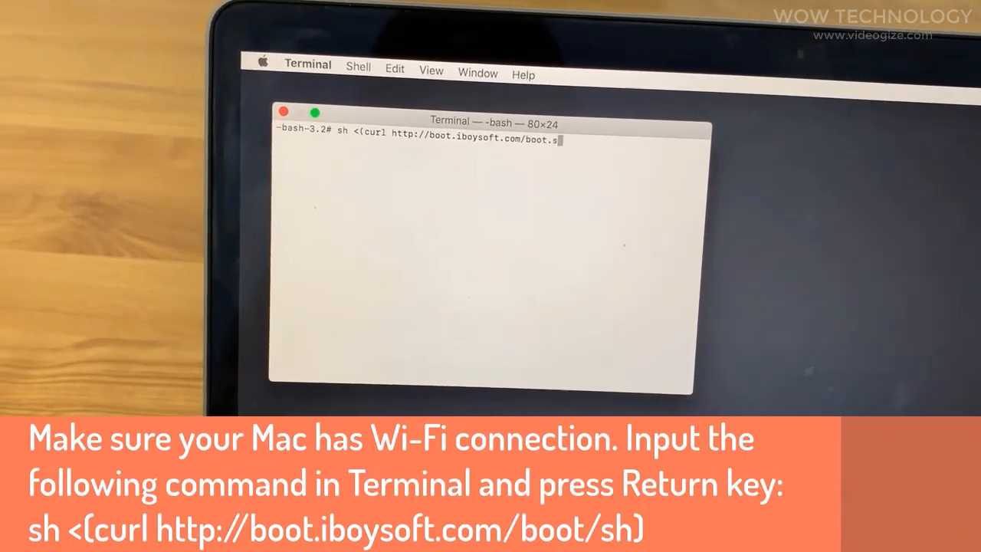
pyautogui.press('Return')
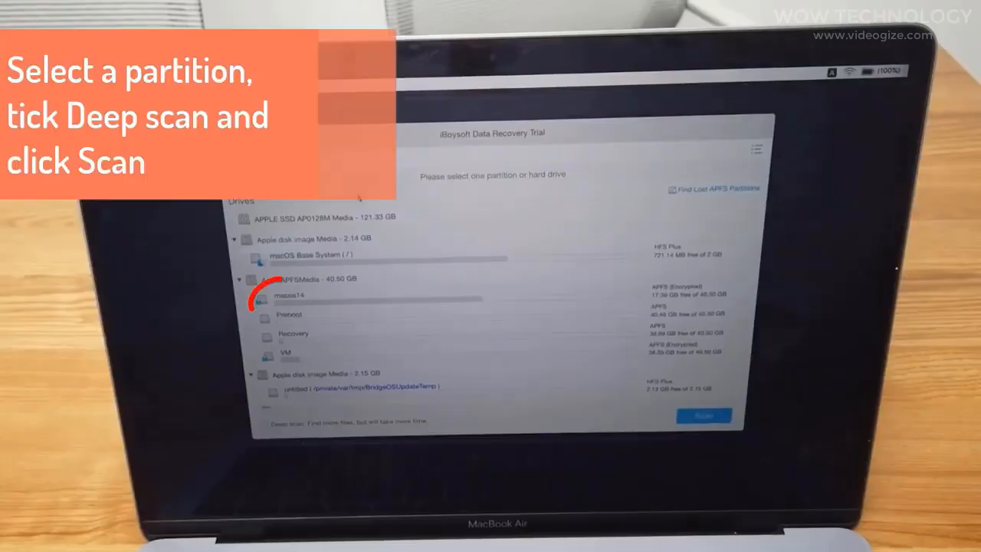
# - Select the internal Macintosh partition and start a deep scan of it
pyautogui.click(283, 296)
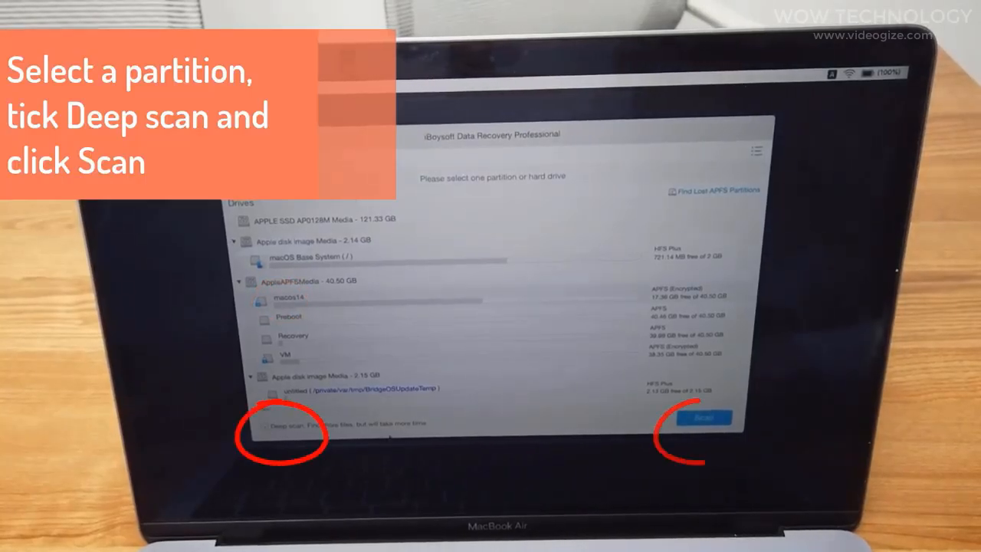
pyautogui.click(704, 417)
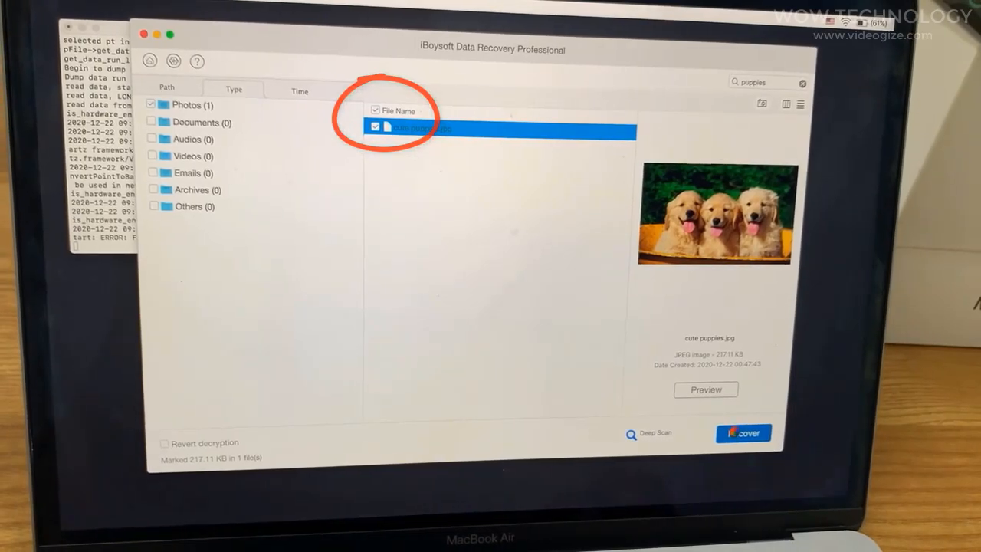
# - Mark cute puppies.jpg and recover it to the chosen destination drive
pyautogui.click(742, 434)
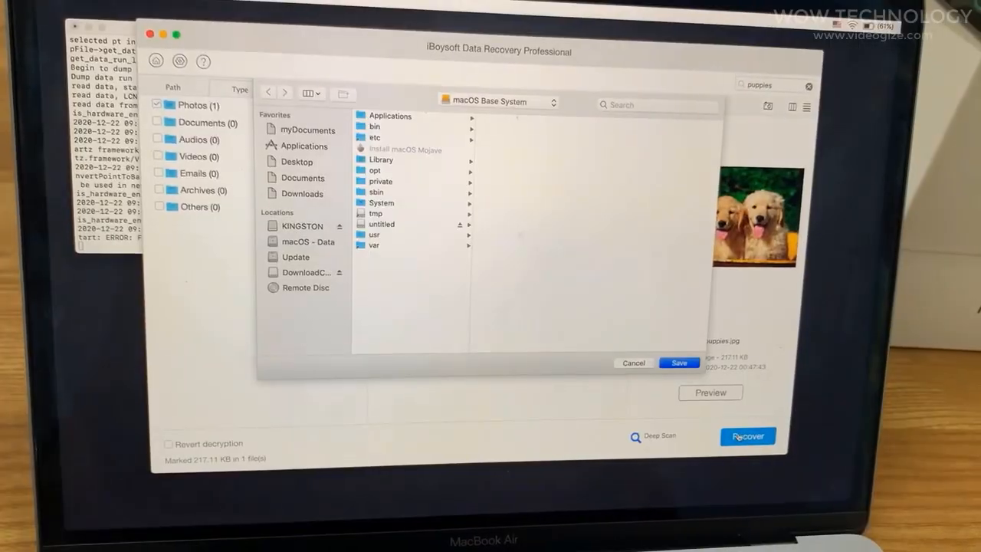
pyautogui.click(304, 226)
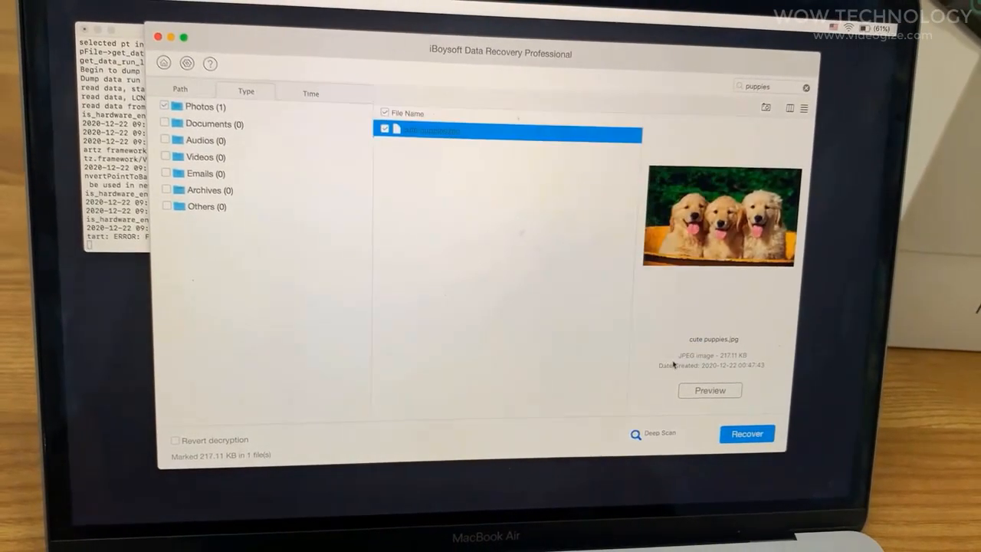
pyautogui.click(747, 434)
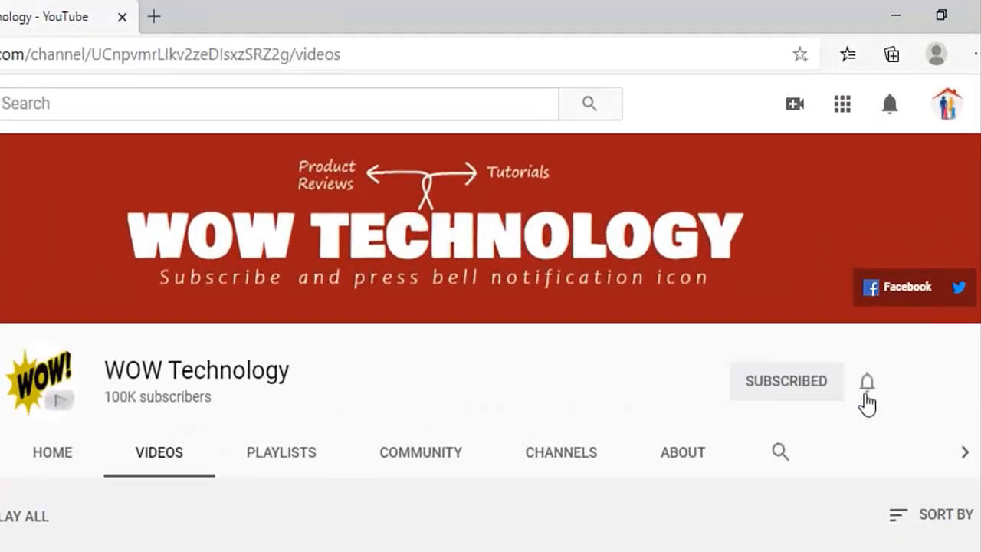
# - Show the All, Personalized and None notification choices for the WOW Technology channel
pyautogui.click(868, 382)
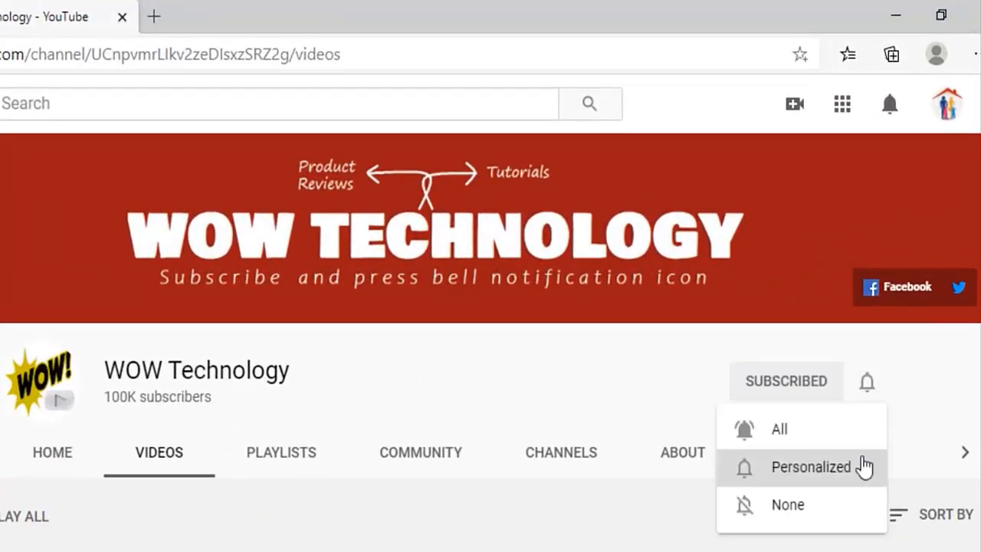